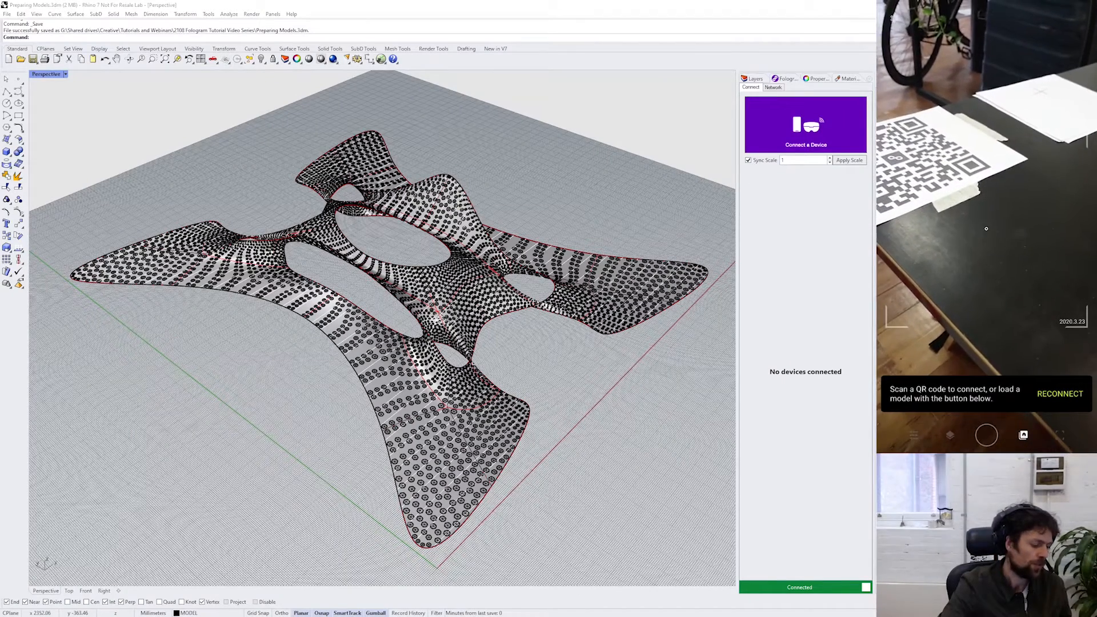
mouse_move(798, 263)
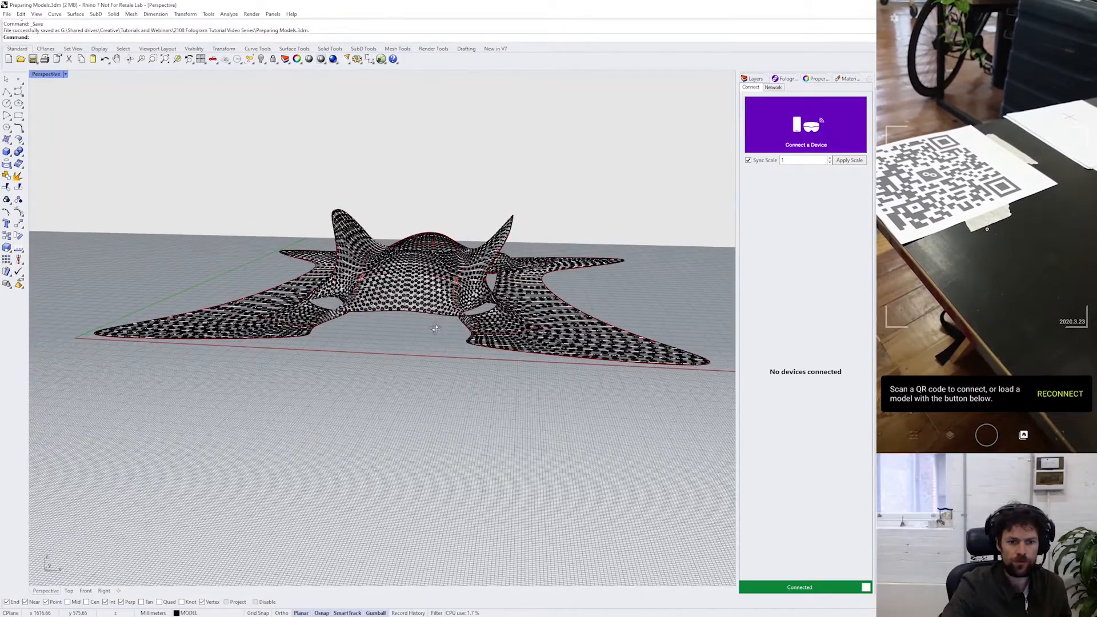
Step: Orbit the Perspective view to see the perforated surface from a low side angle
drag(435, 329, 508, 363)
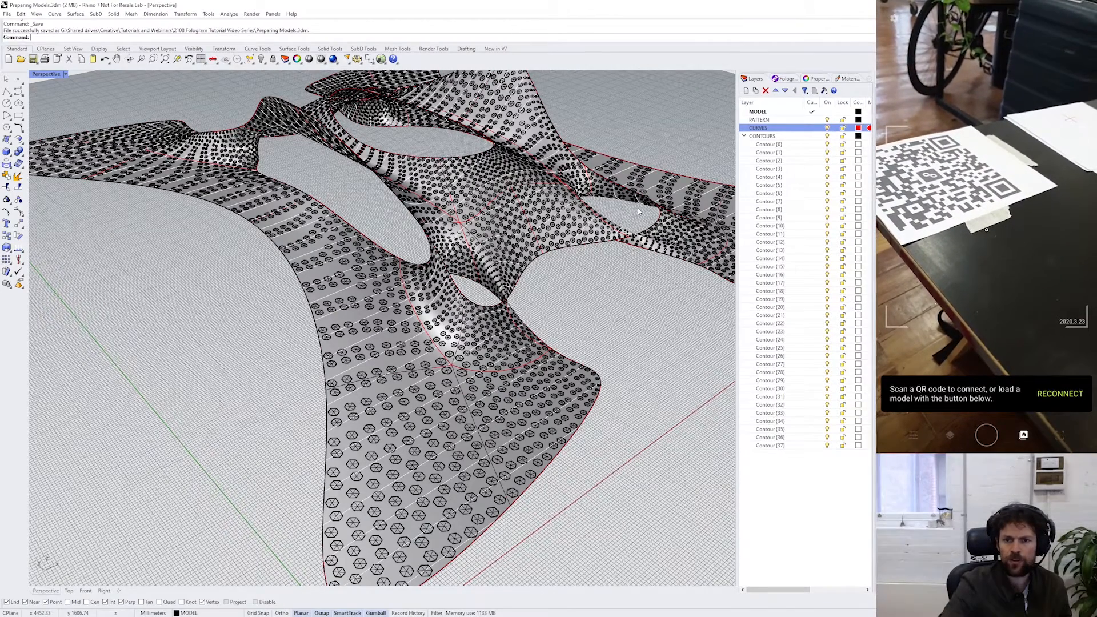
Step: Show the Fologram device connection options and launch the Fologram command
click(785, 79)
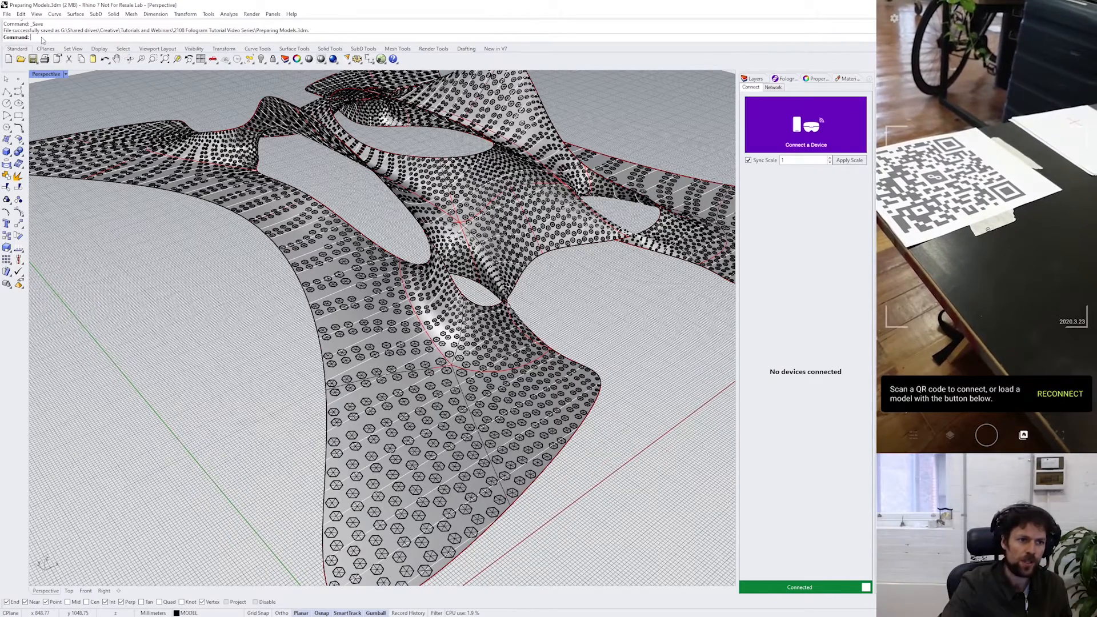
text(Fologram)
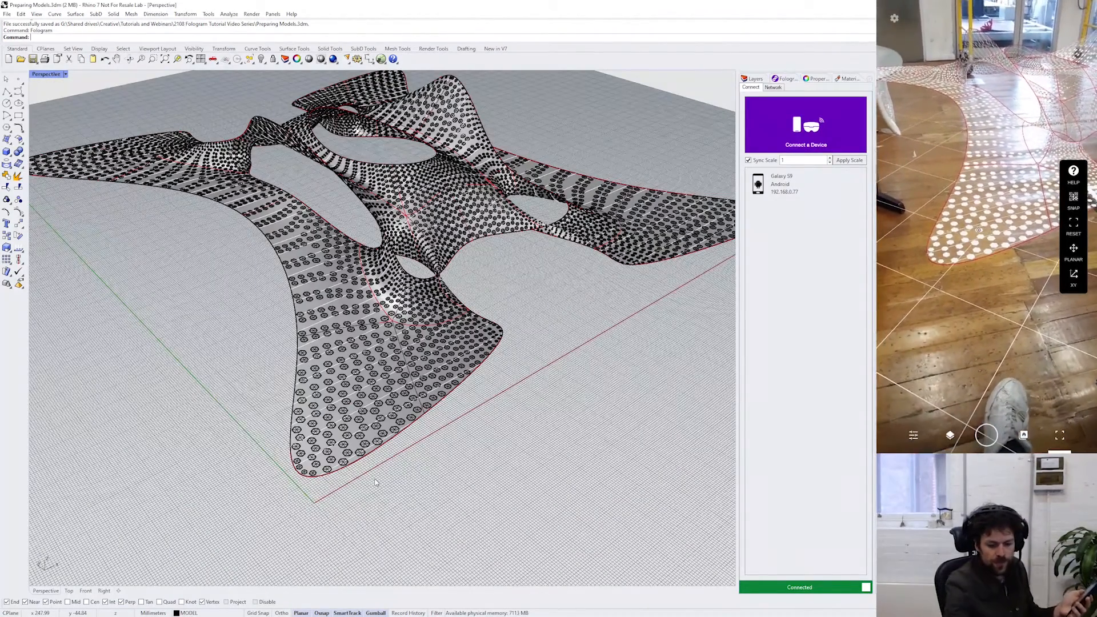
Step: Create a sphere near the front corner of the perforated surface via the Sphere command
text(Sphere)
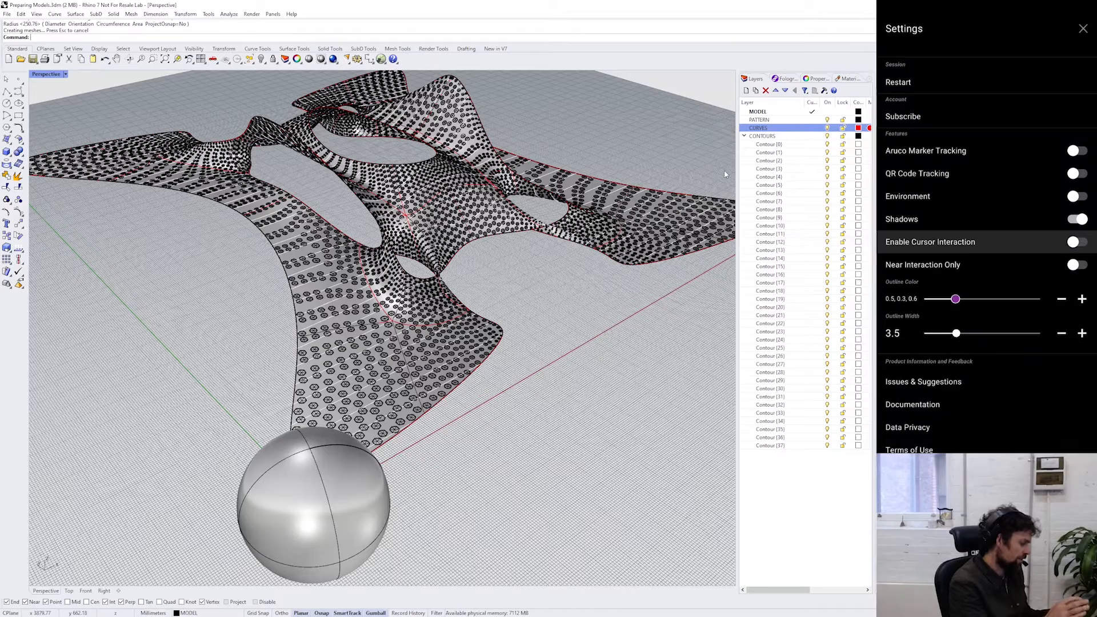
Step: Enable Cursor Interaction and drag the sphere up beside the surface's front corner
click(1083, 27)
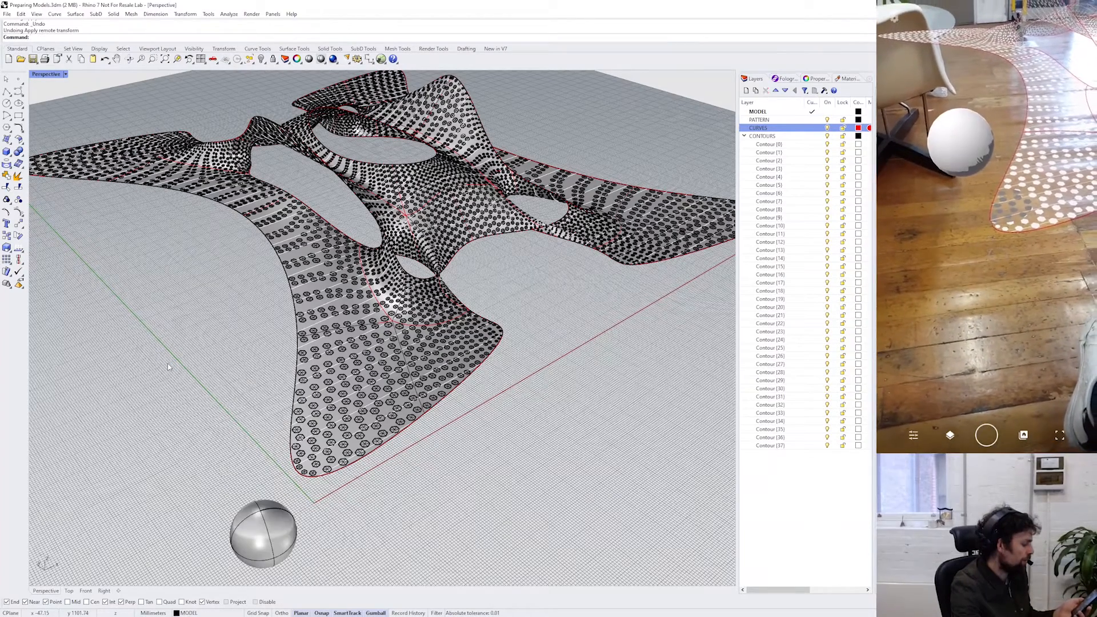
drag(263, 535, 273, 395)
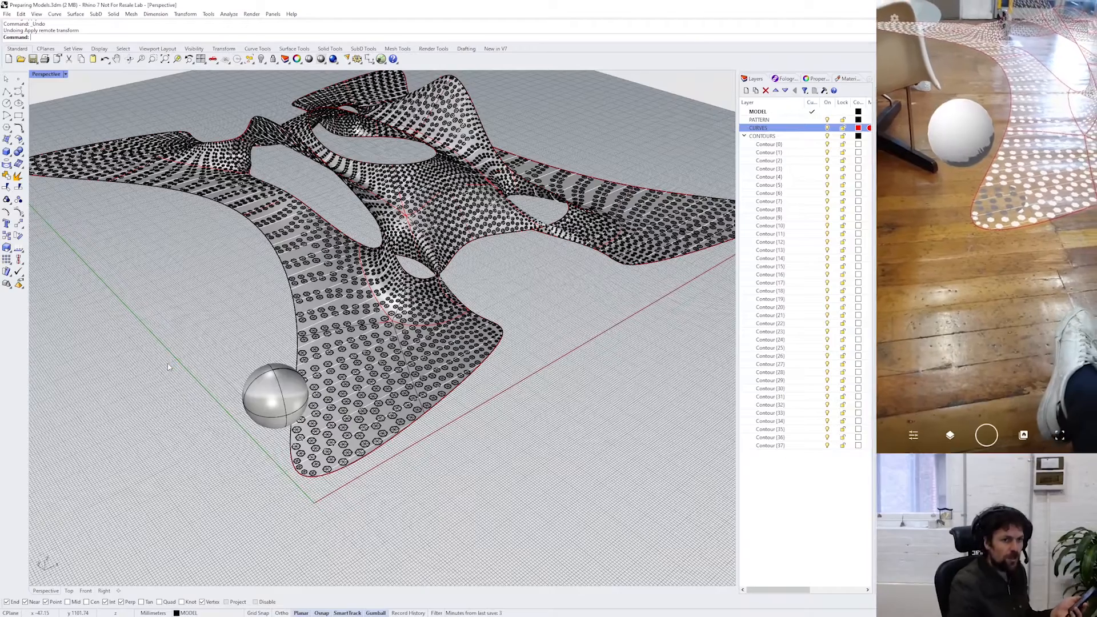